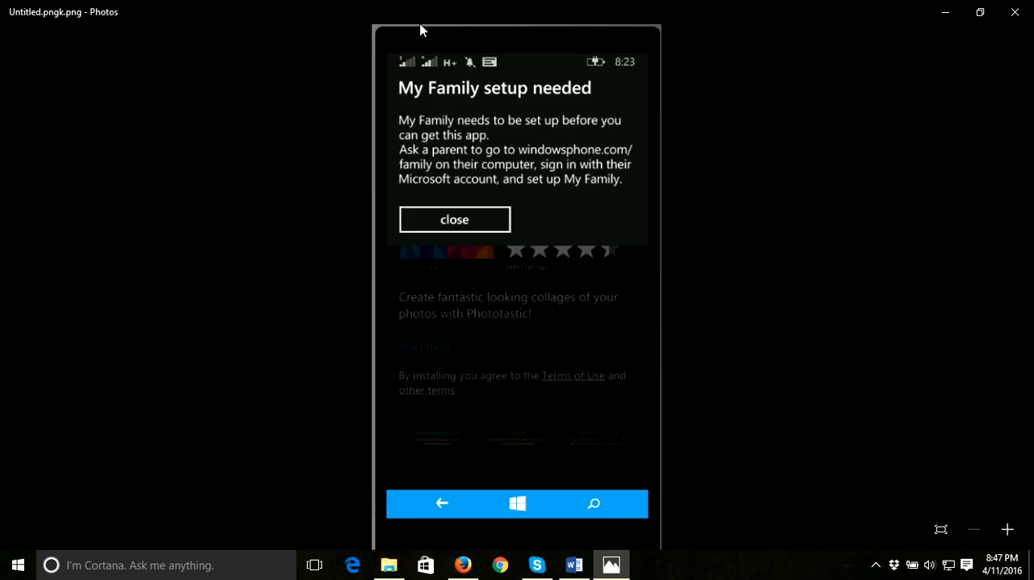
mouse_move(479, 108)
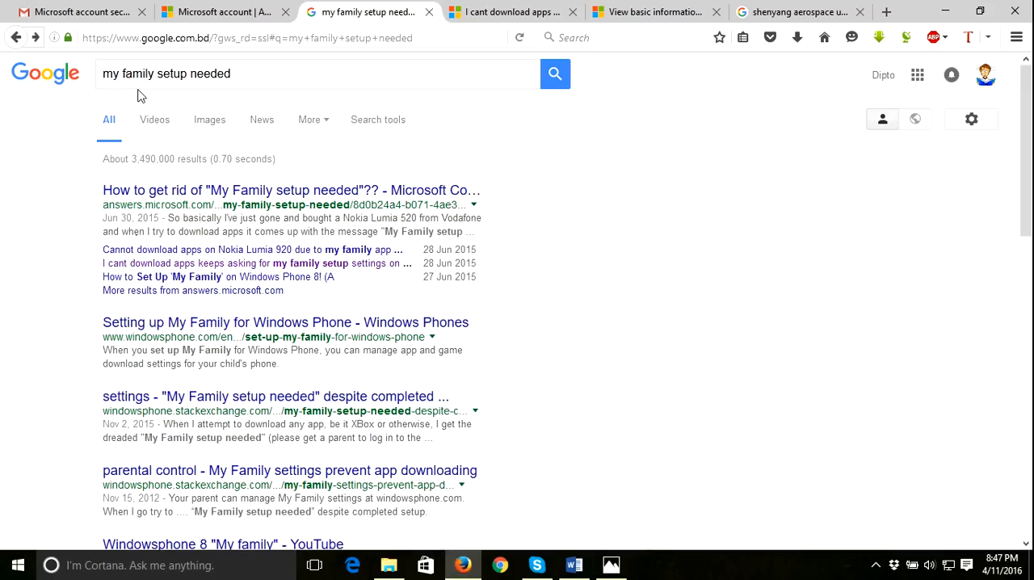
mouse_move(359, 165)
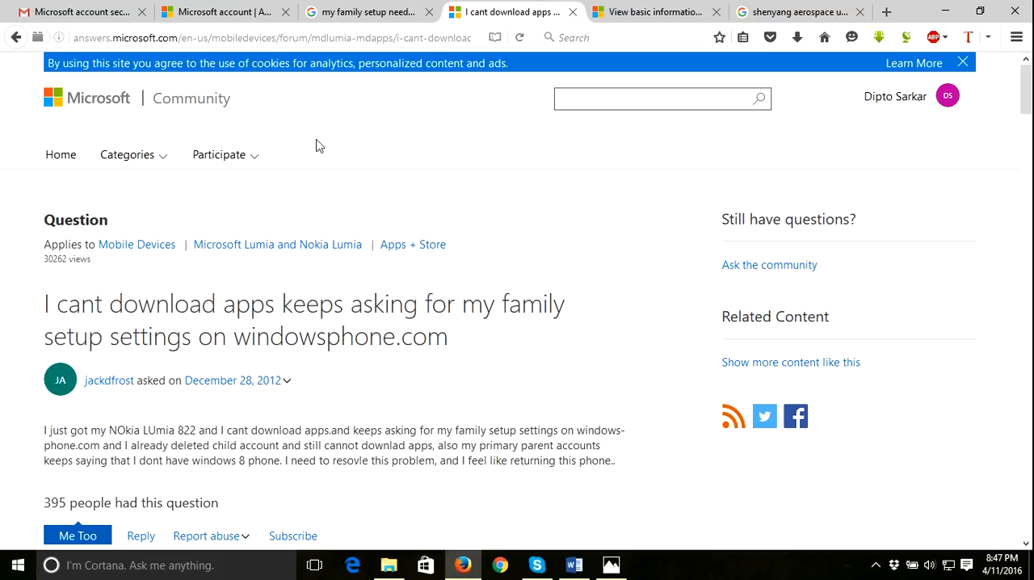
- Scroll to the My Family answers and open the account.live.com/EditProf.aspx link in a new tab
scroll("down", 3)
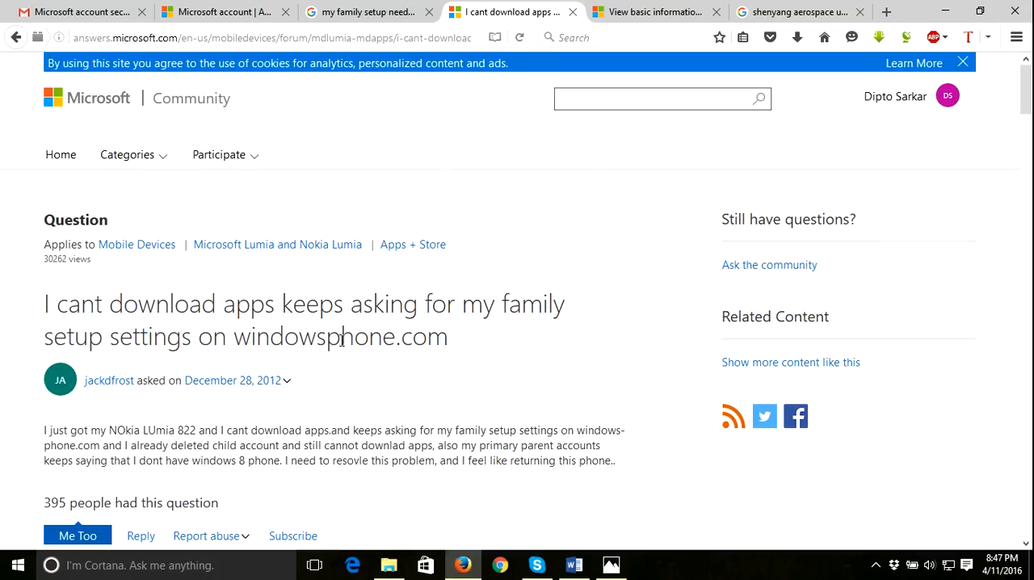
mouse_move(539, 329)
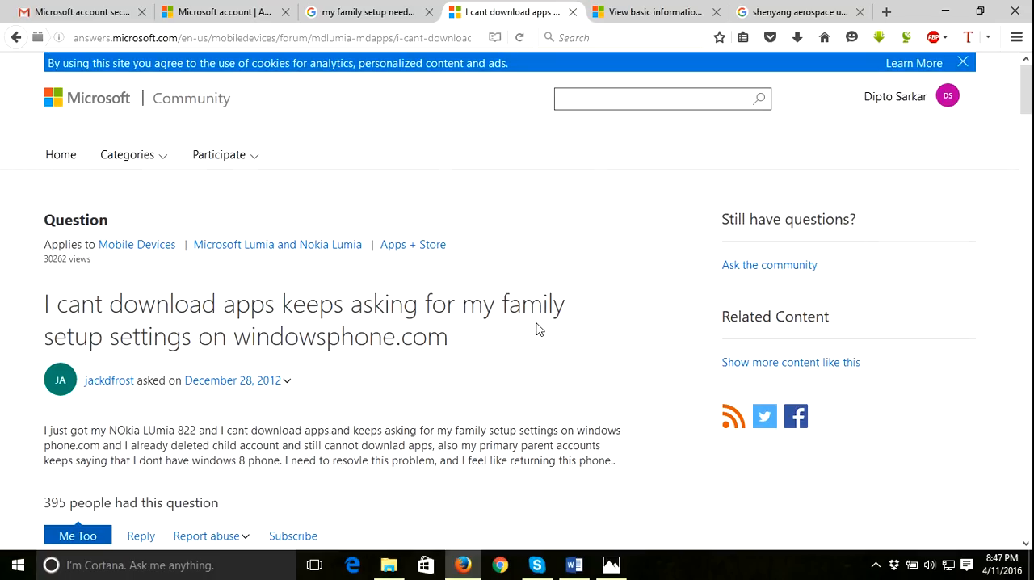
mouse_move(522, 337)
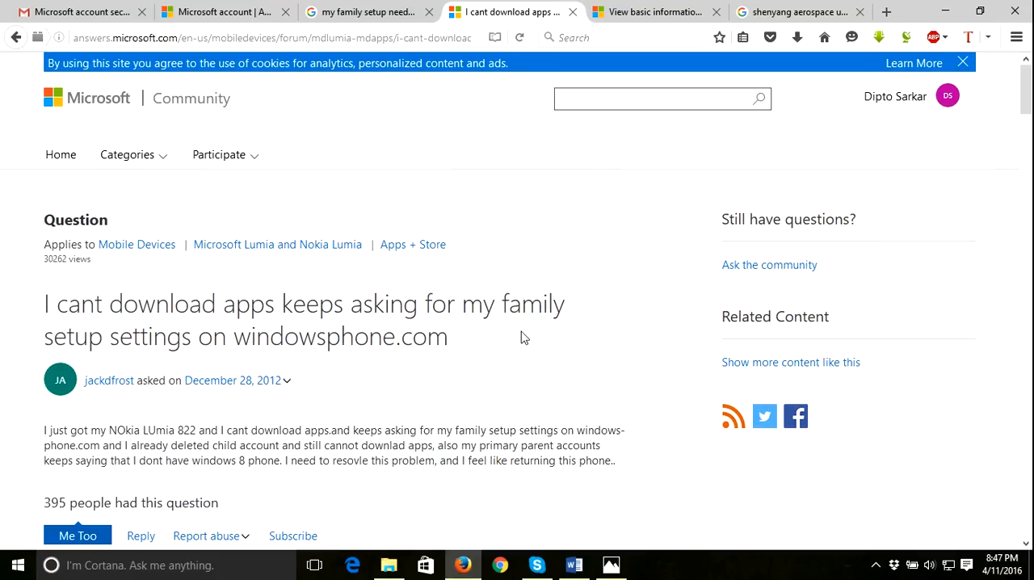
scroll("down", 3)
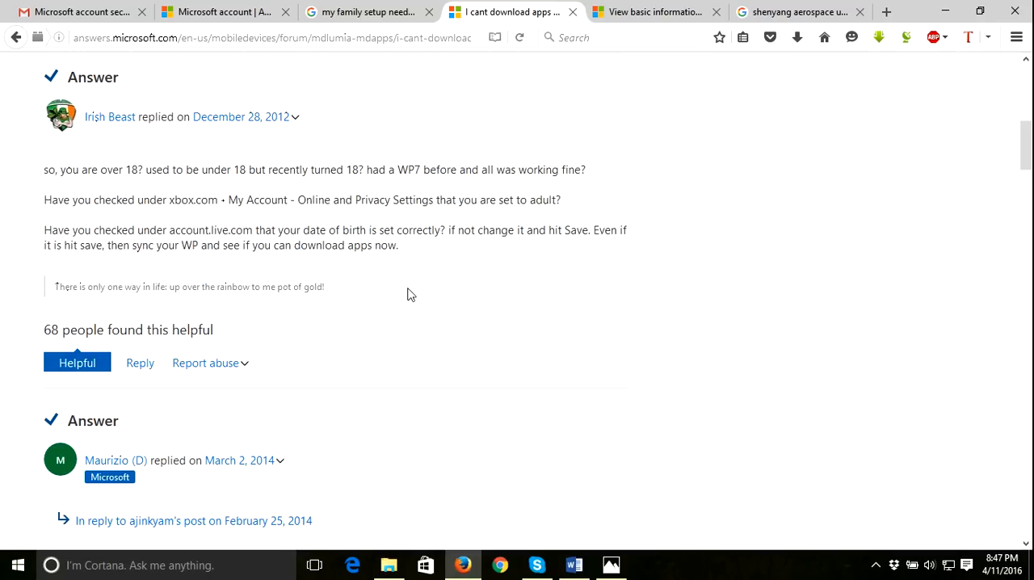
scroll("down", 3)
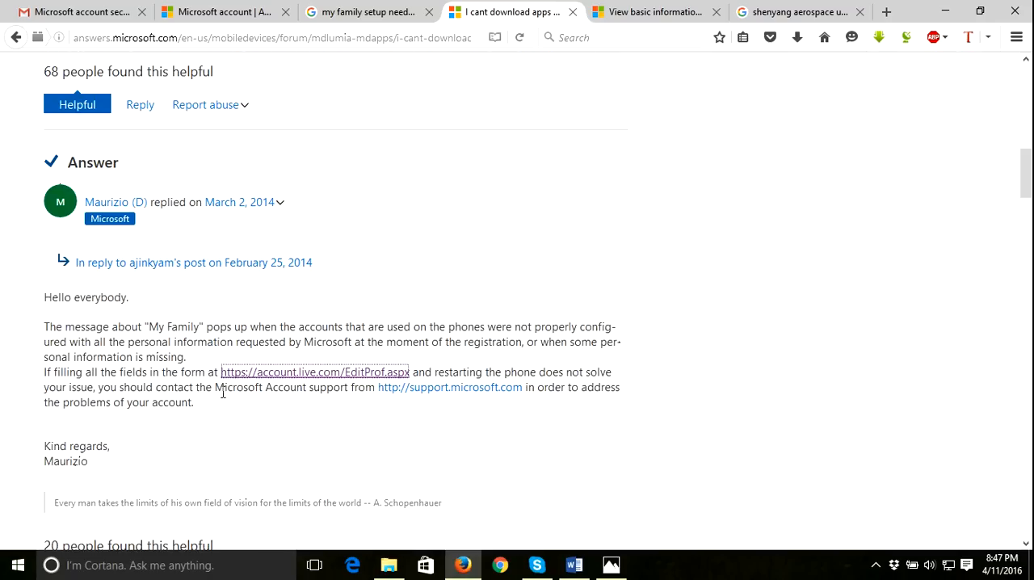
mouse_move(272, 375)
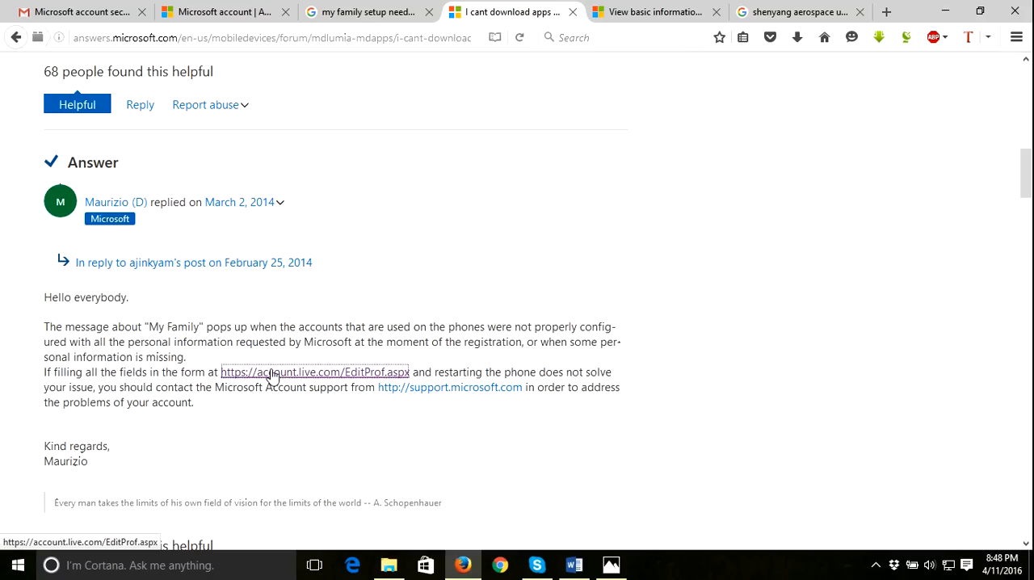
left_click(313, 372)
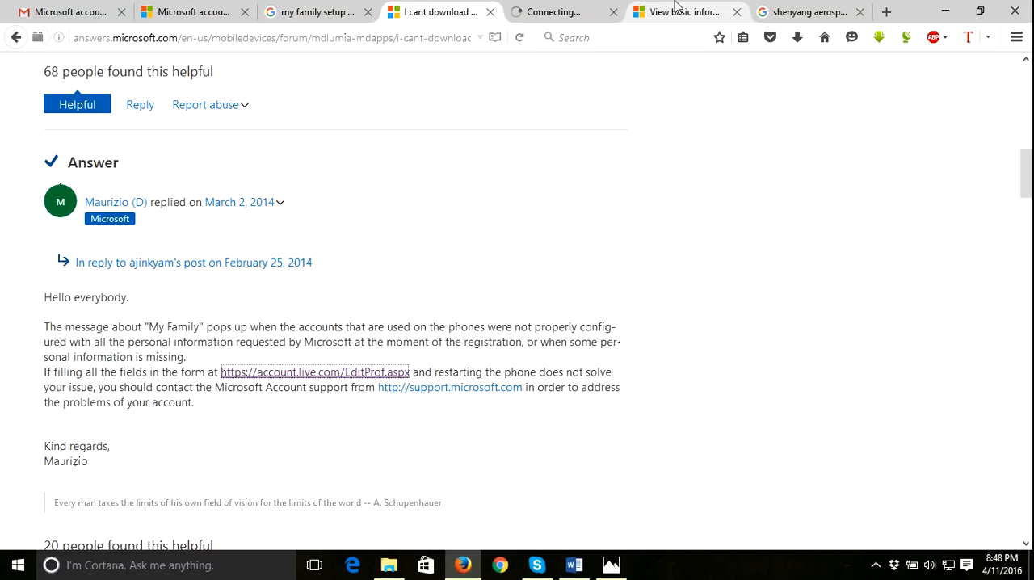
mouse_move(683, 12)
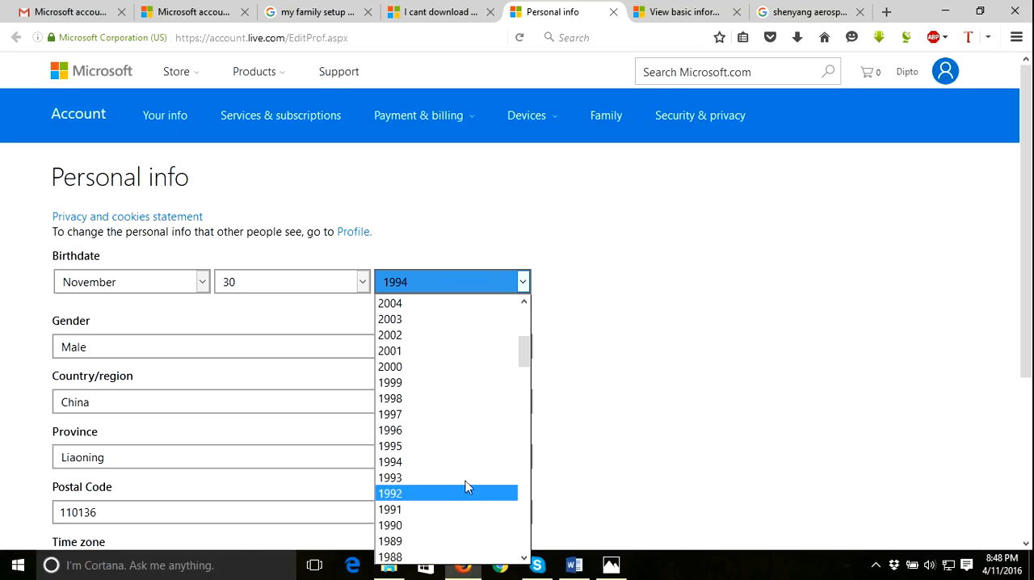
- Pick 1993 as the birthdate year and save the personal info form
left_click(390, 478)
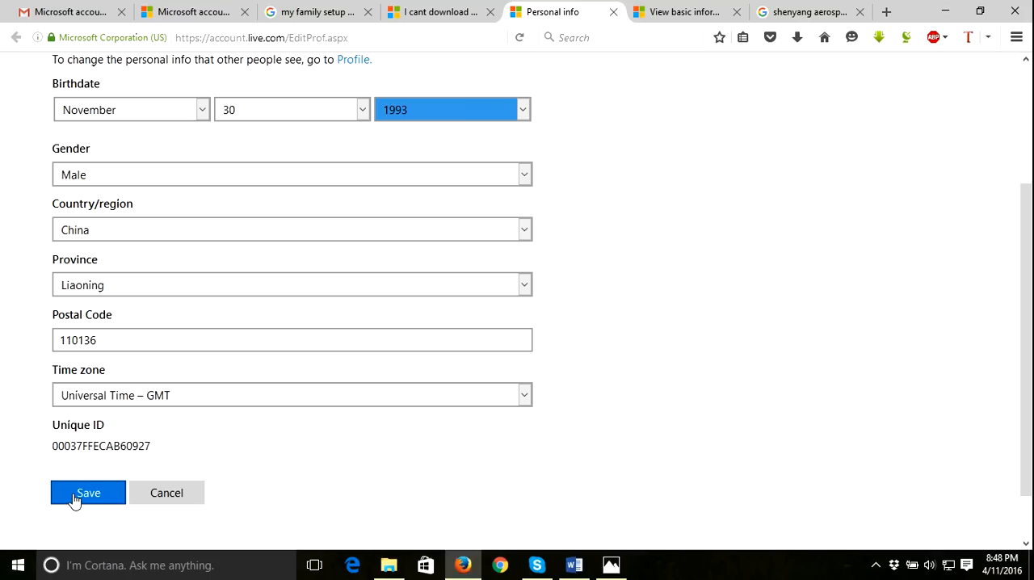
left_click(88, 493)
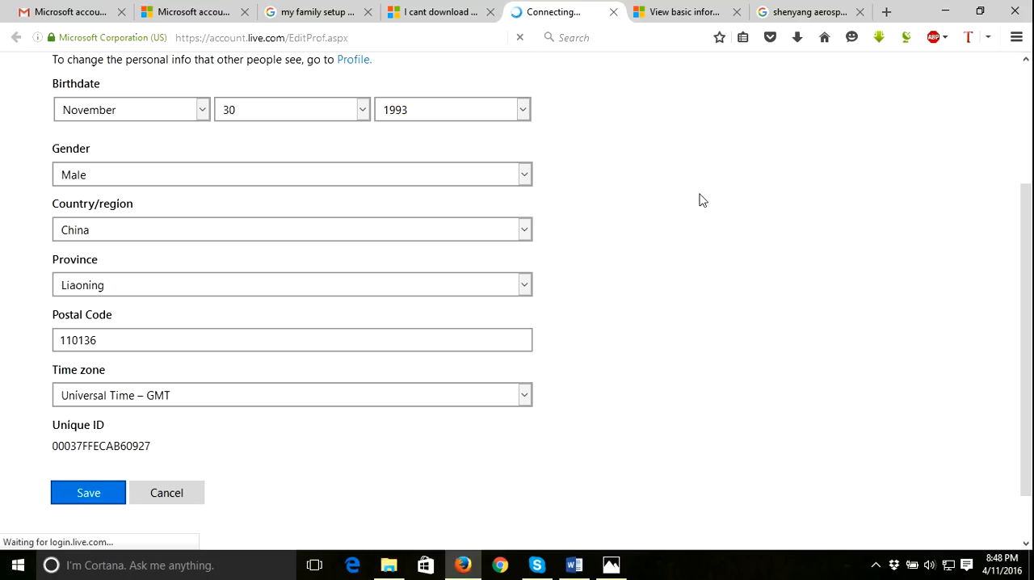
- Open the View basic information tab to see the saved-information confirmation
left_click(88, 492)
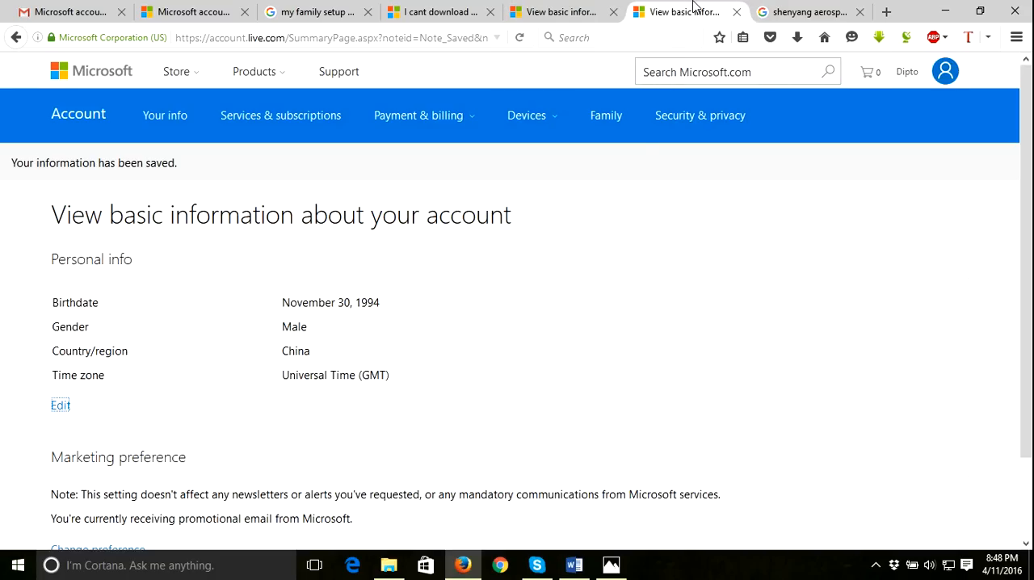
mouse_move(652, 154)
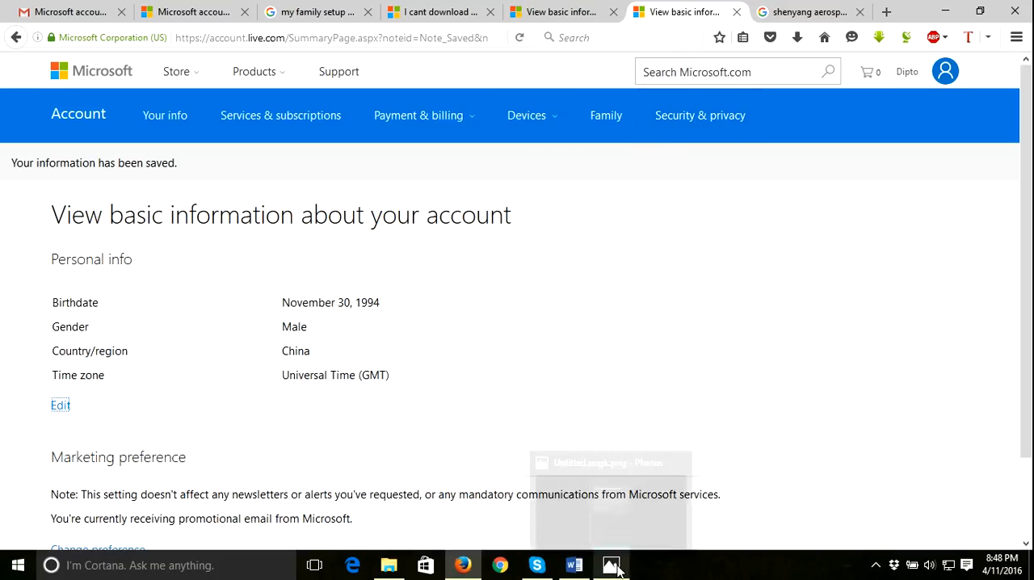
- Return to the Photos screenshot showing the 'My Family setup needed' error
left_click(612, 564)
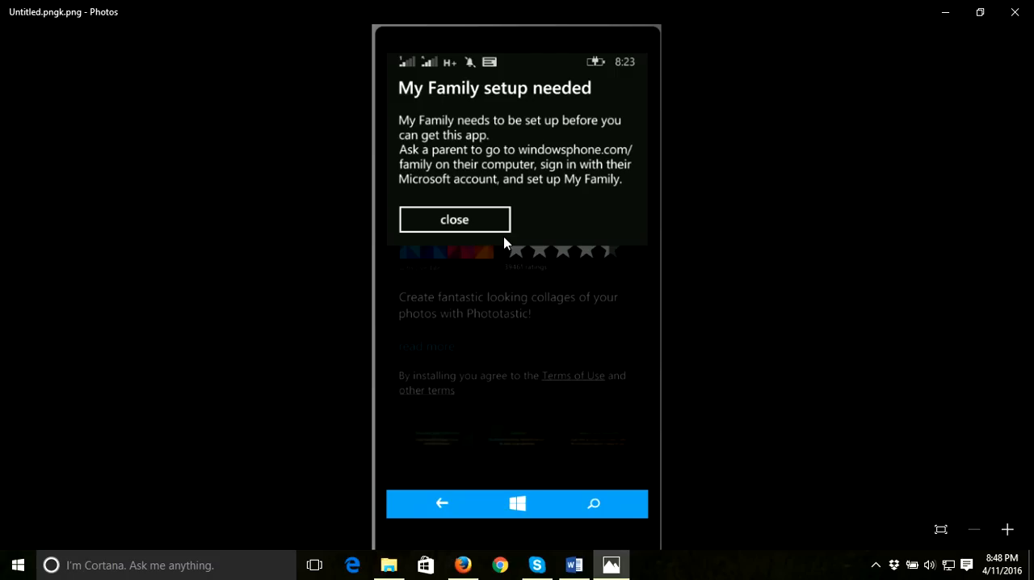
mouse_move(945, 10)
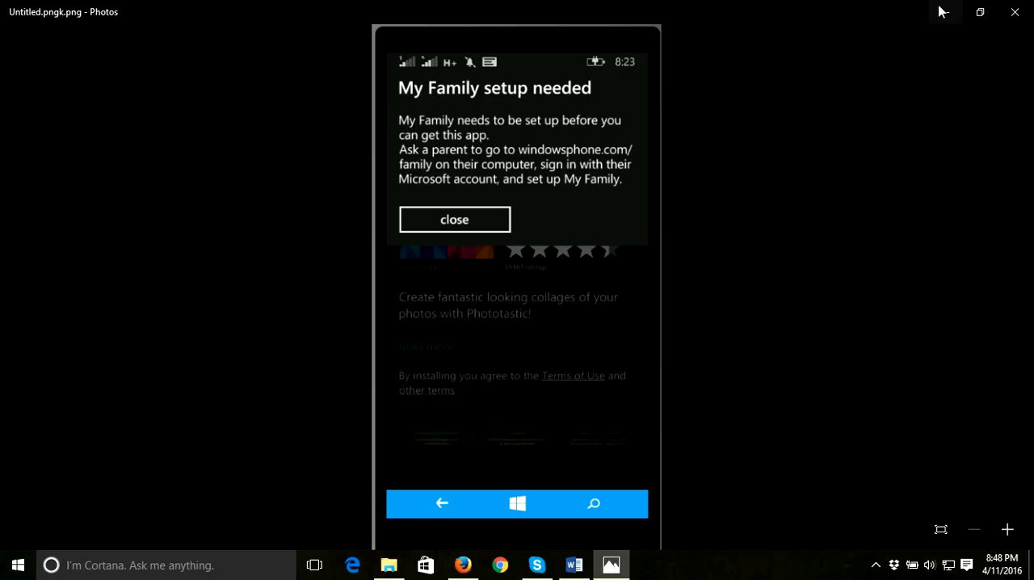
mouse_move(974, 12)
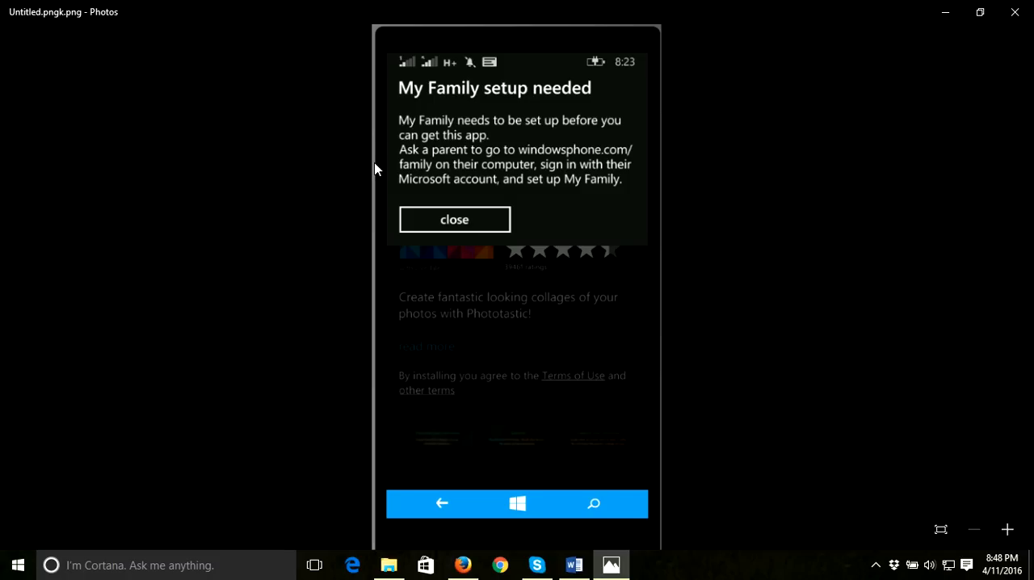
mouse_move(554, 113)
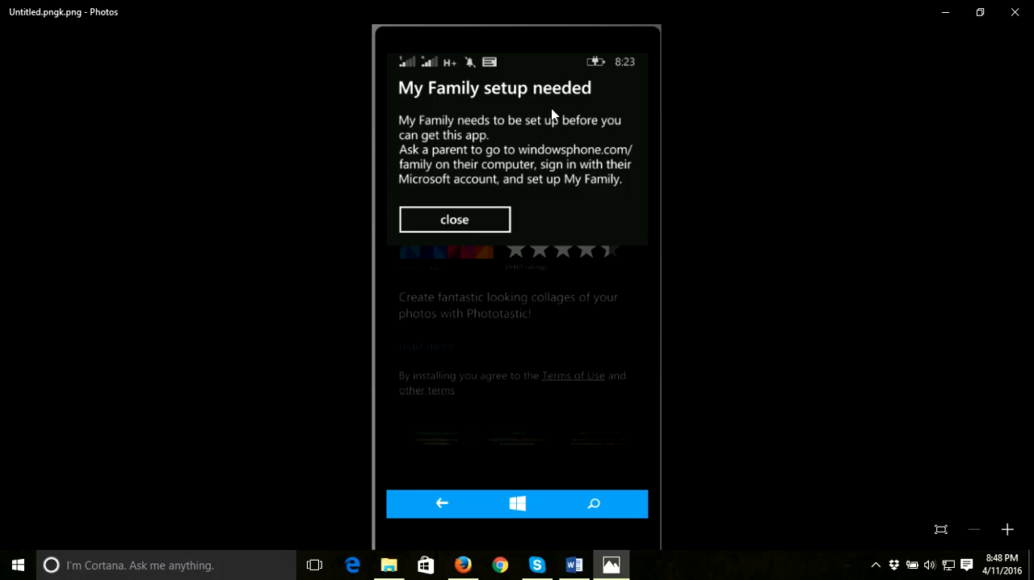